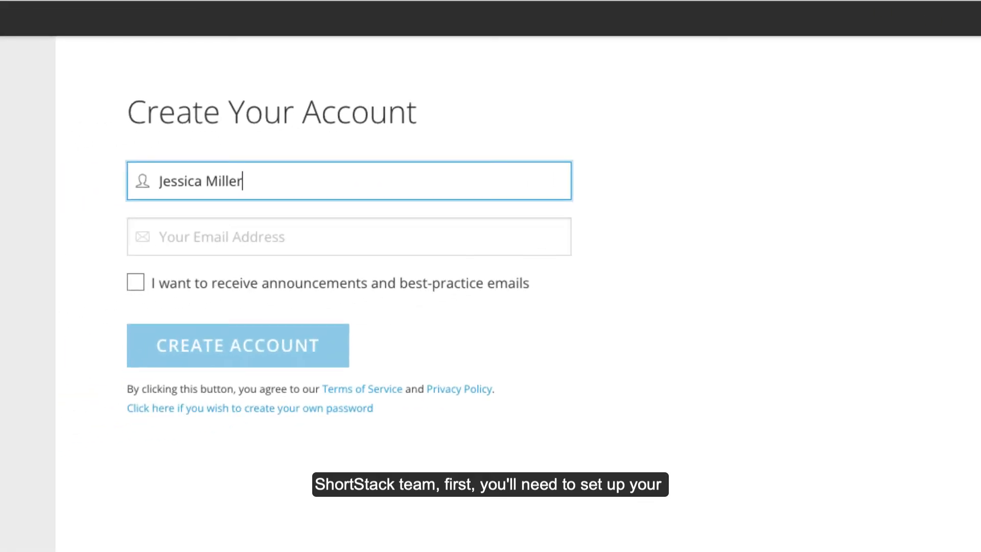
Complete Create Your Account and accept the emailed team invitation
left_click(347, 236)
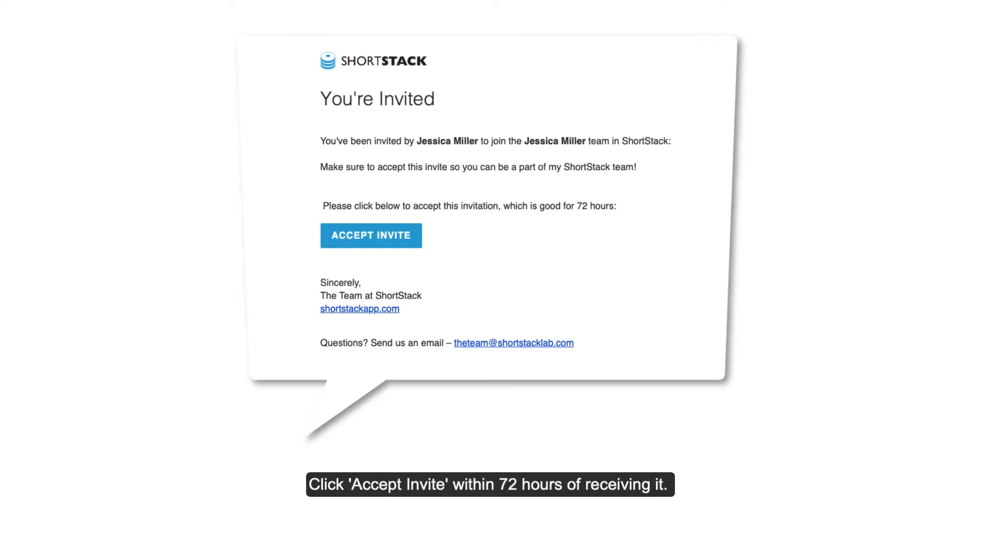
left_click(369, 235)
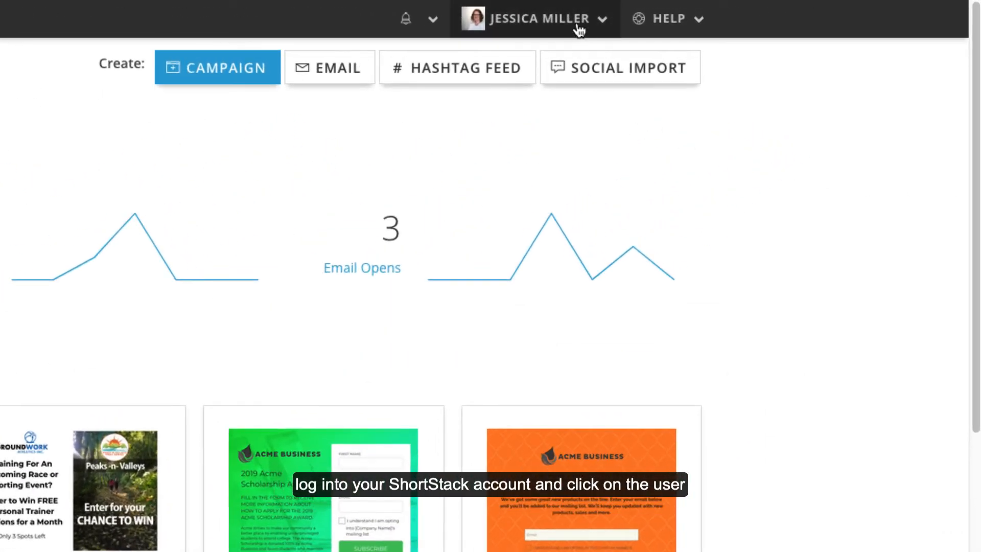
Bring up the Choose Team dialog via Switch Team in the profile menu
left_click(536, 18)
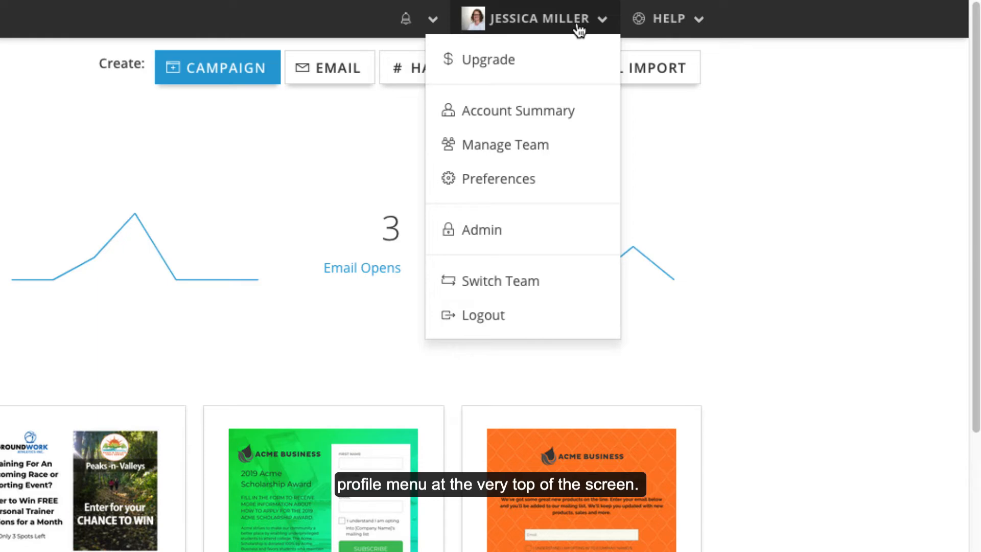
mouse_move(501, 280)
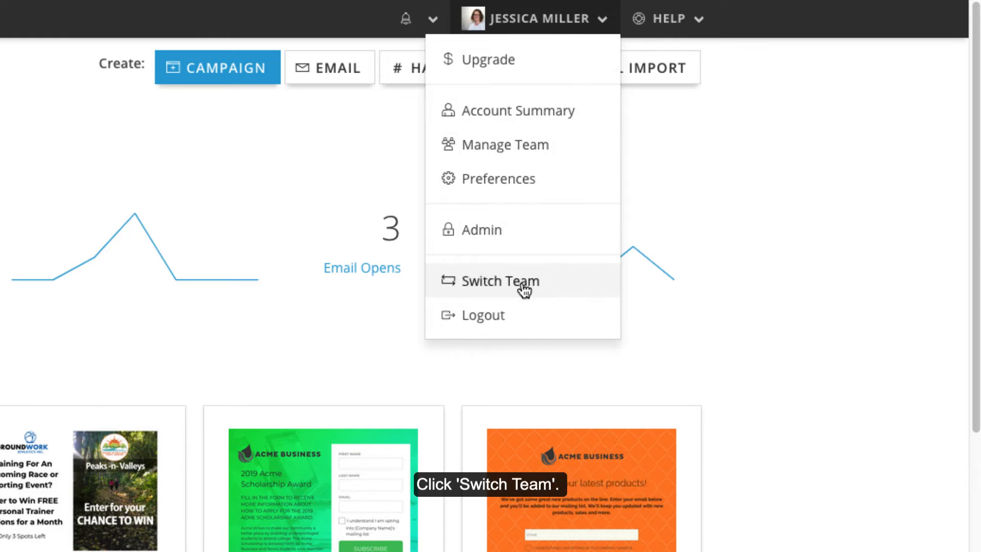
left_click(498, 279)
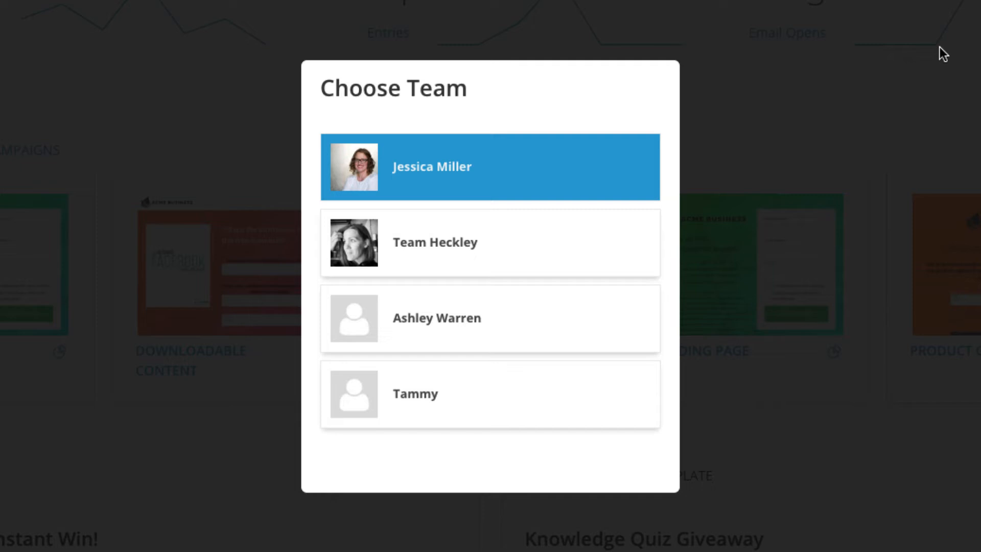